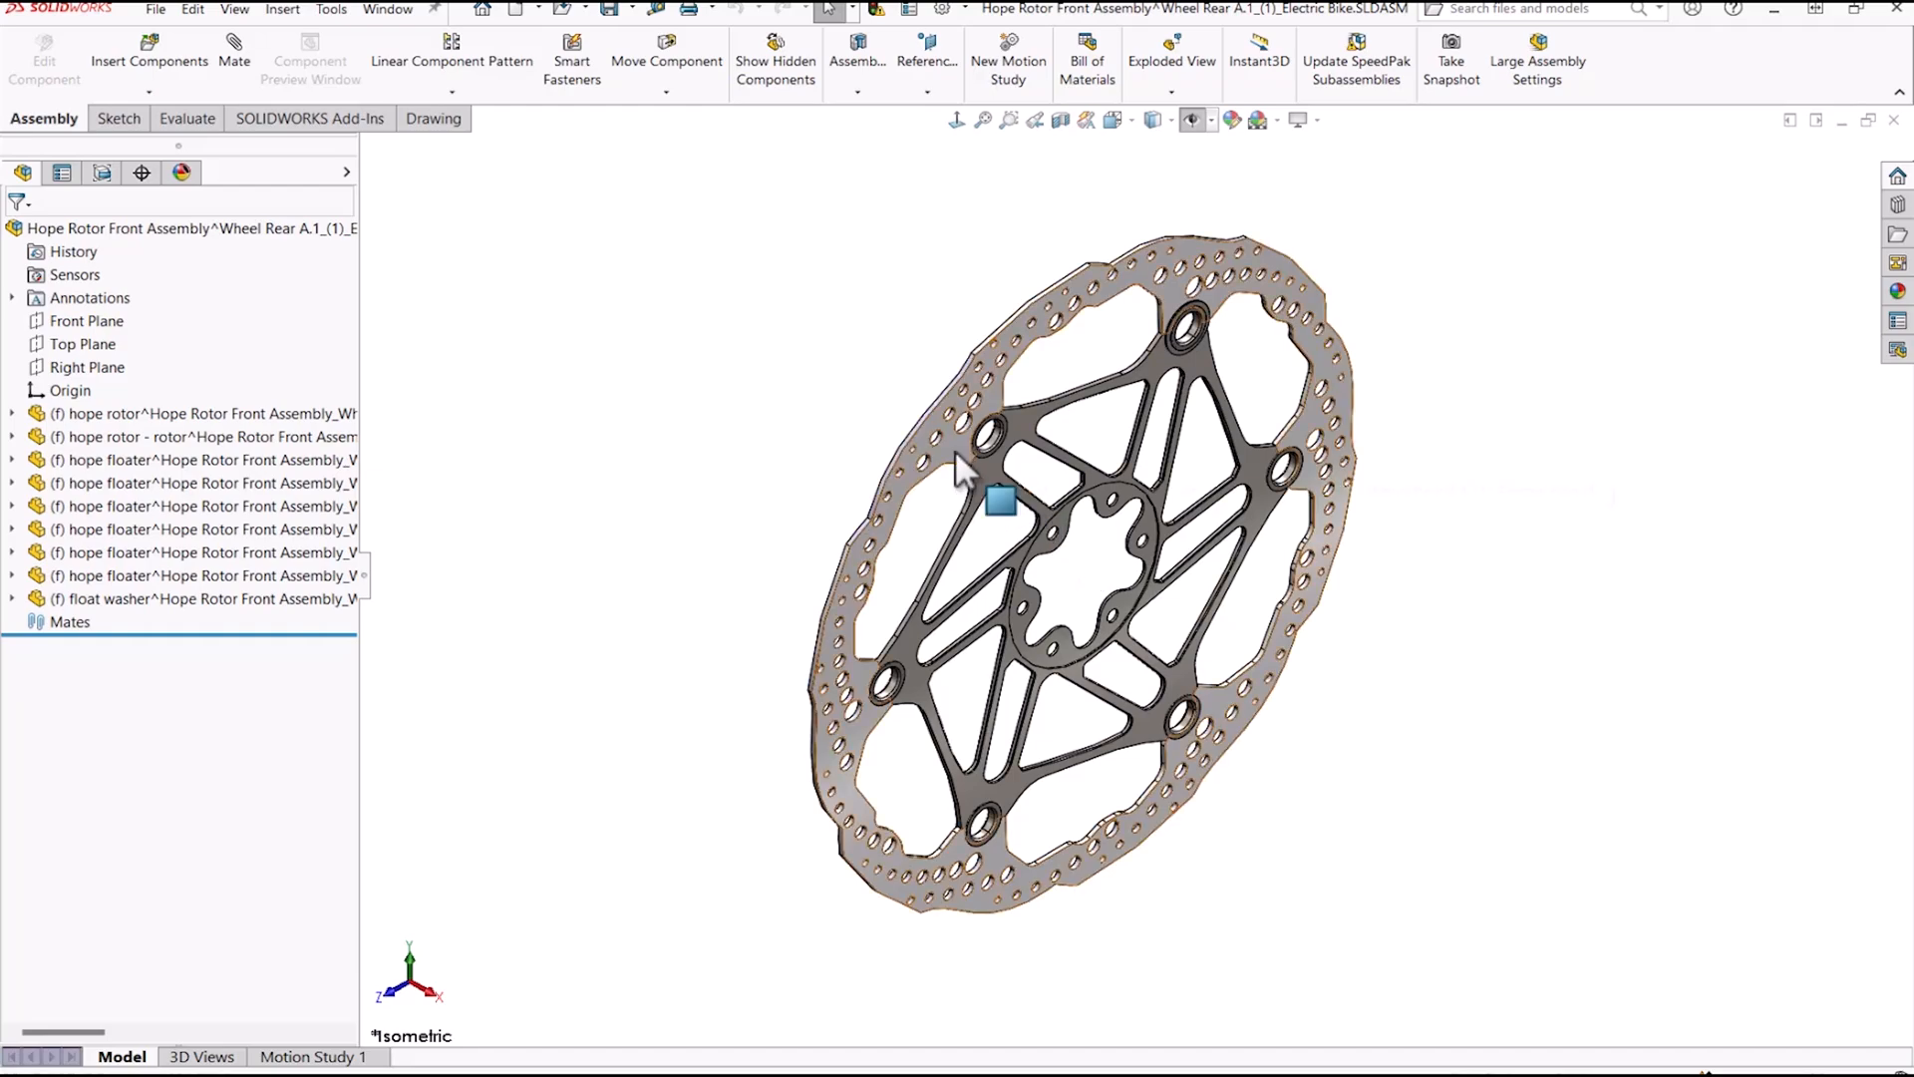
Step: Open the context menu for the hope rotor component in the FeatureManager tree
right_click(971, 480)
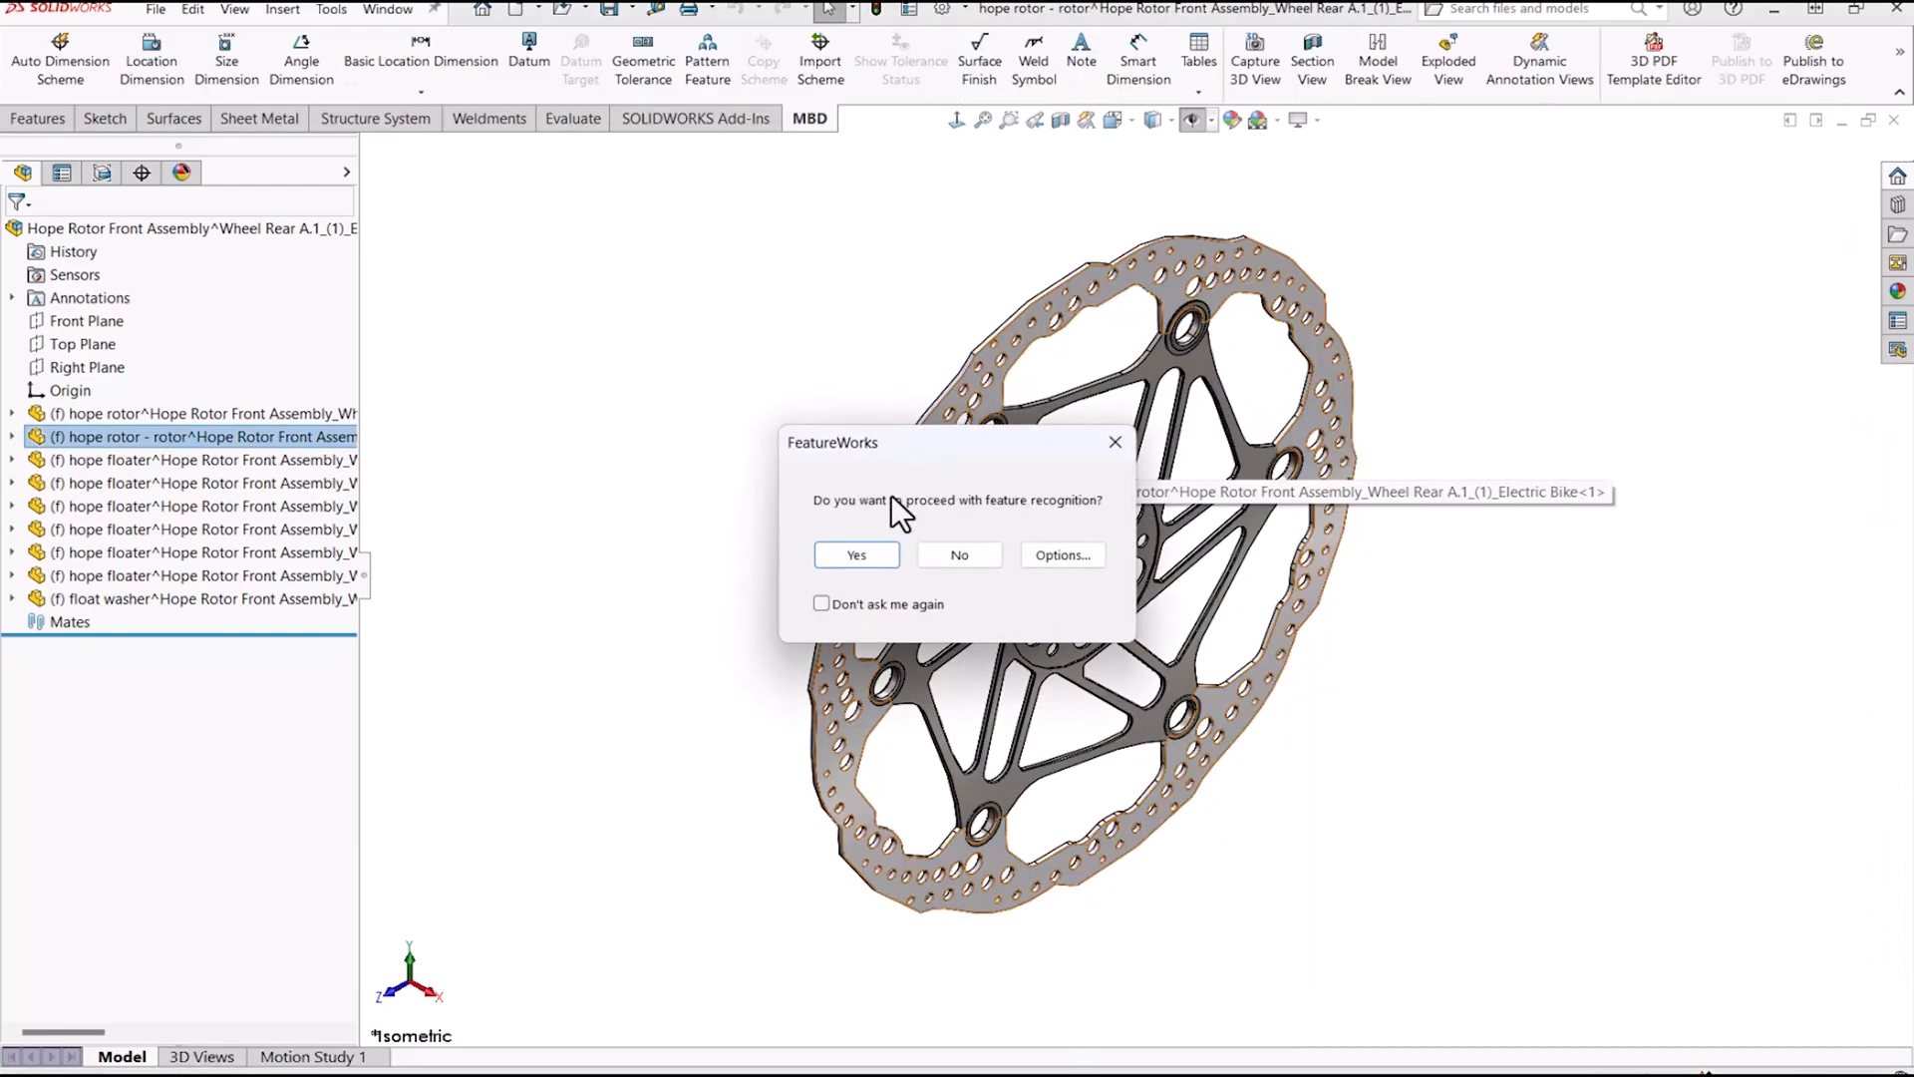
Step: Confirm FeatureWorks recognition and accept Automatic mode with Standard features
left_click(856, 554)
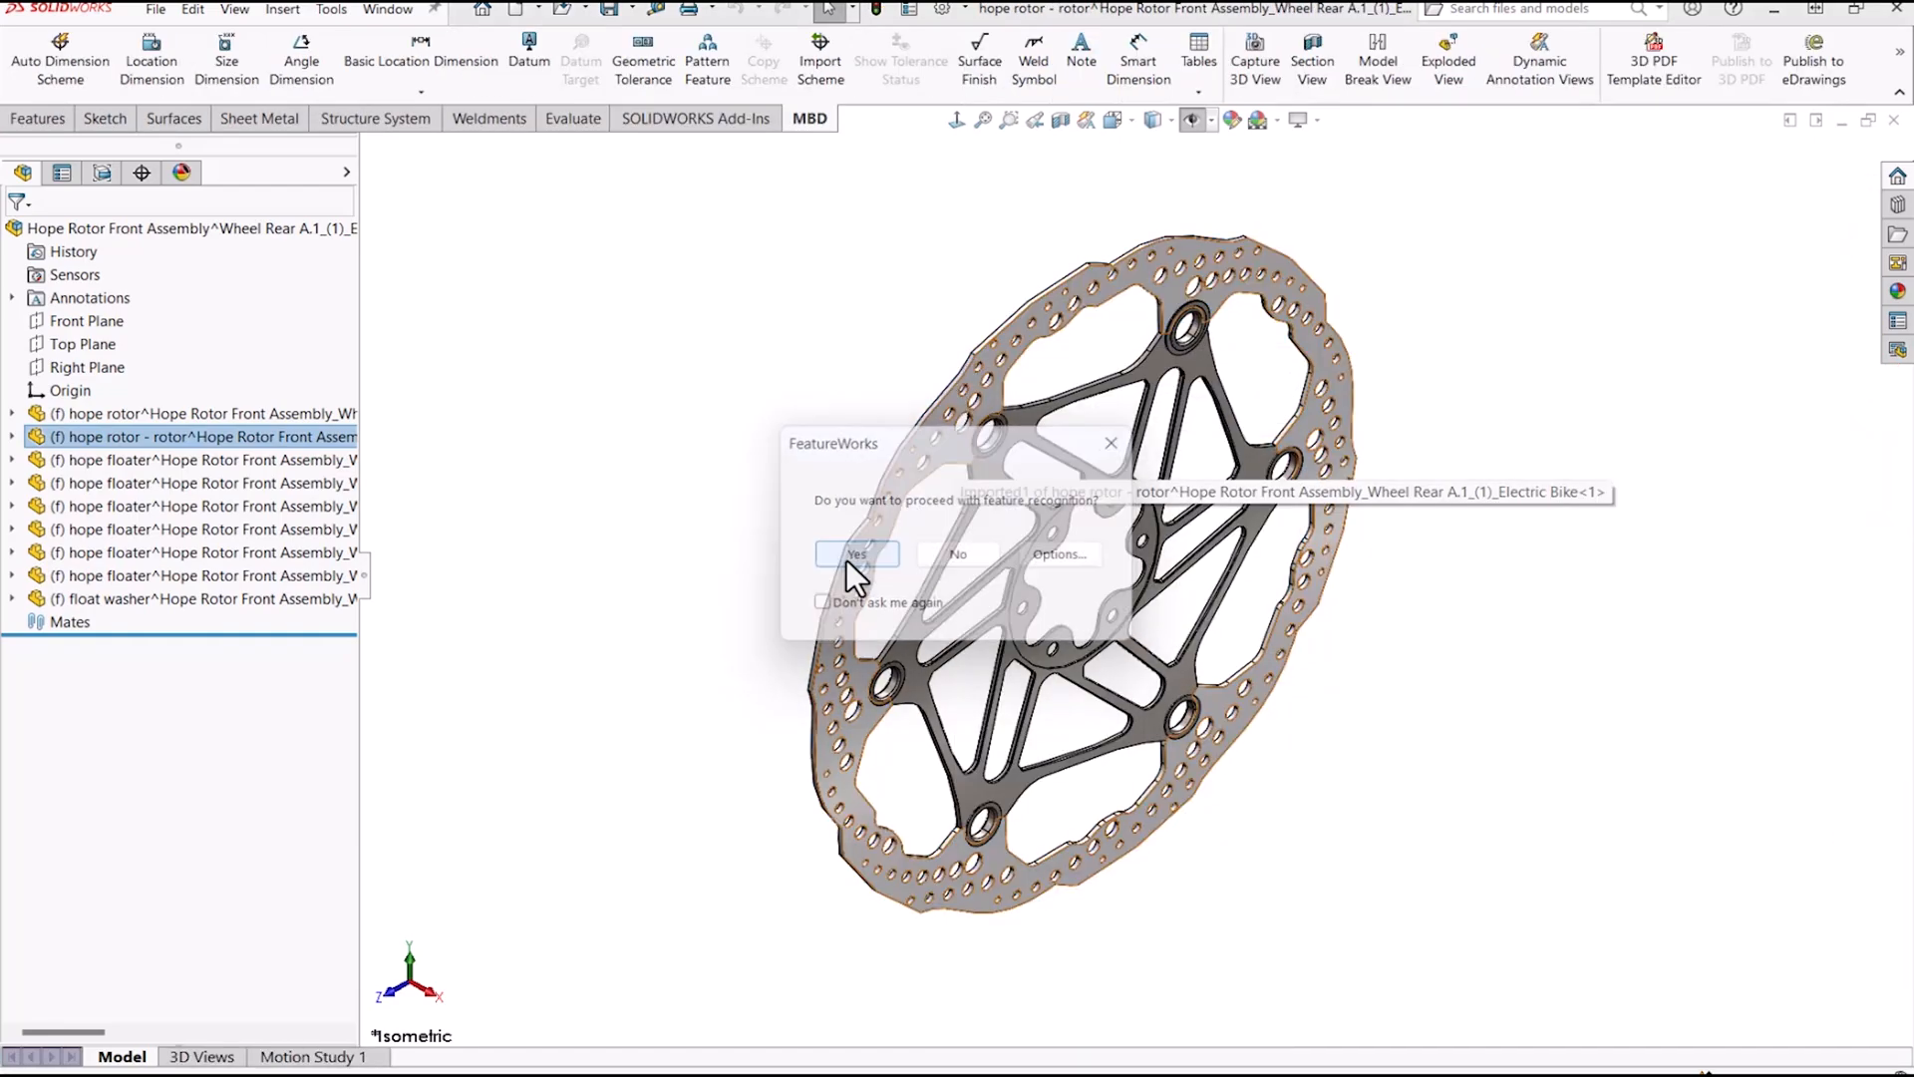
left_click(855, 554)
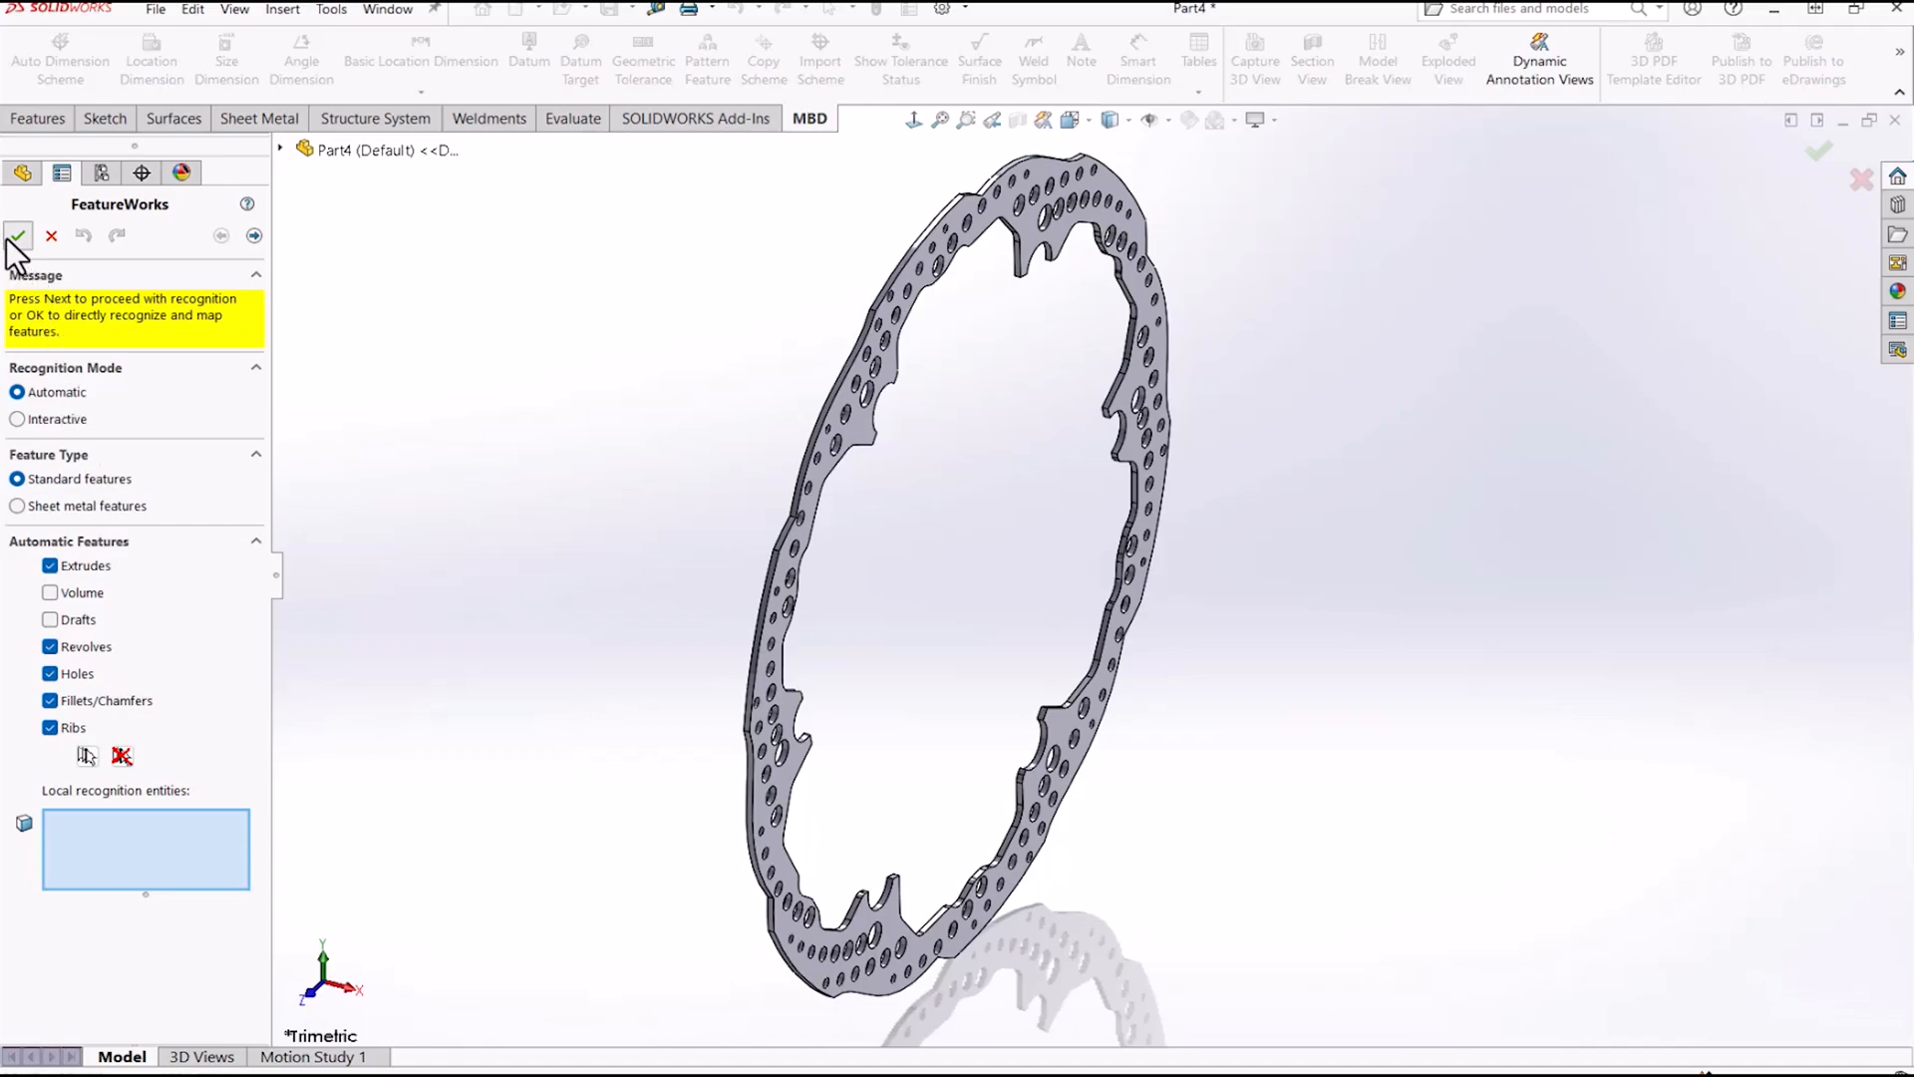
left_click(18, 236)
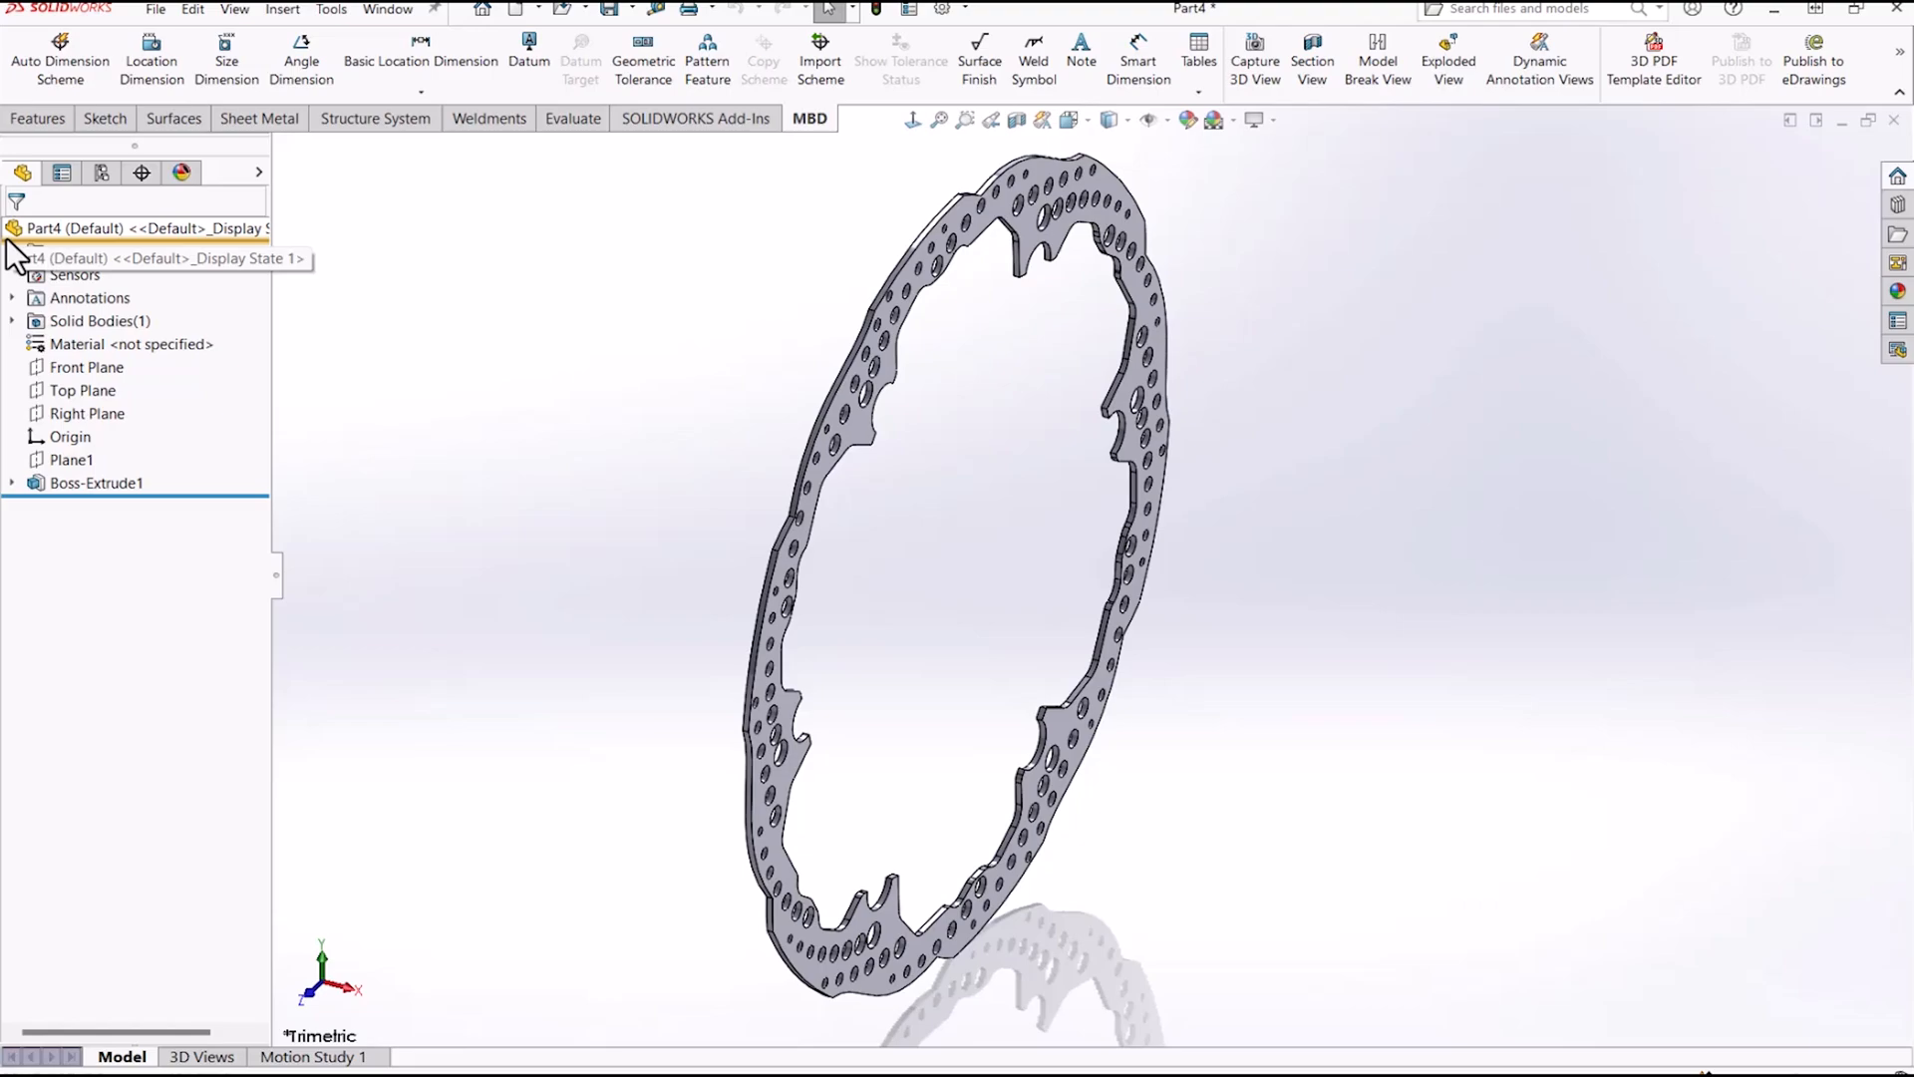
mouse_move(507, 352)
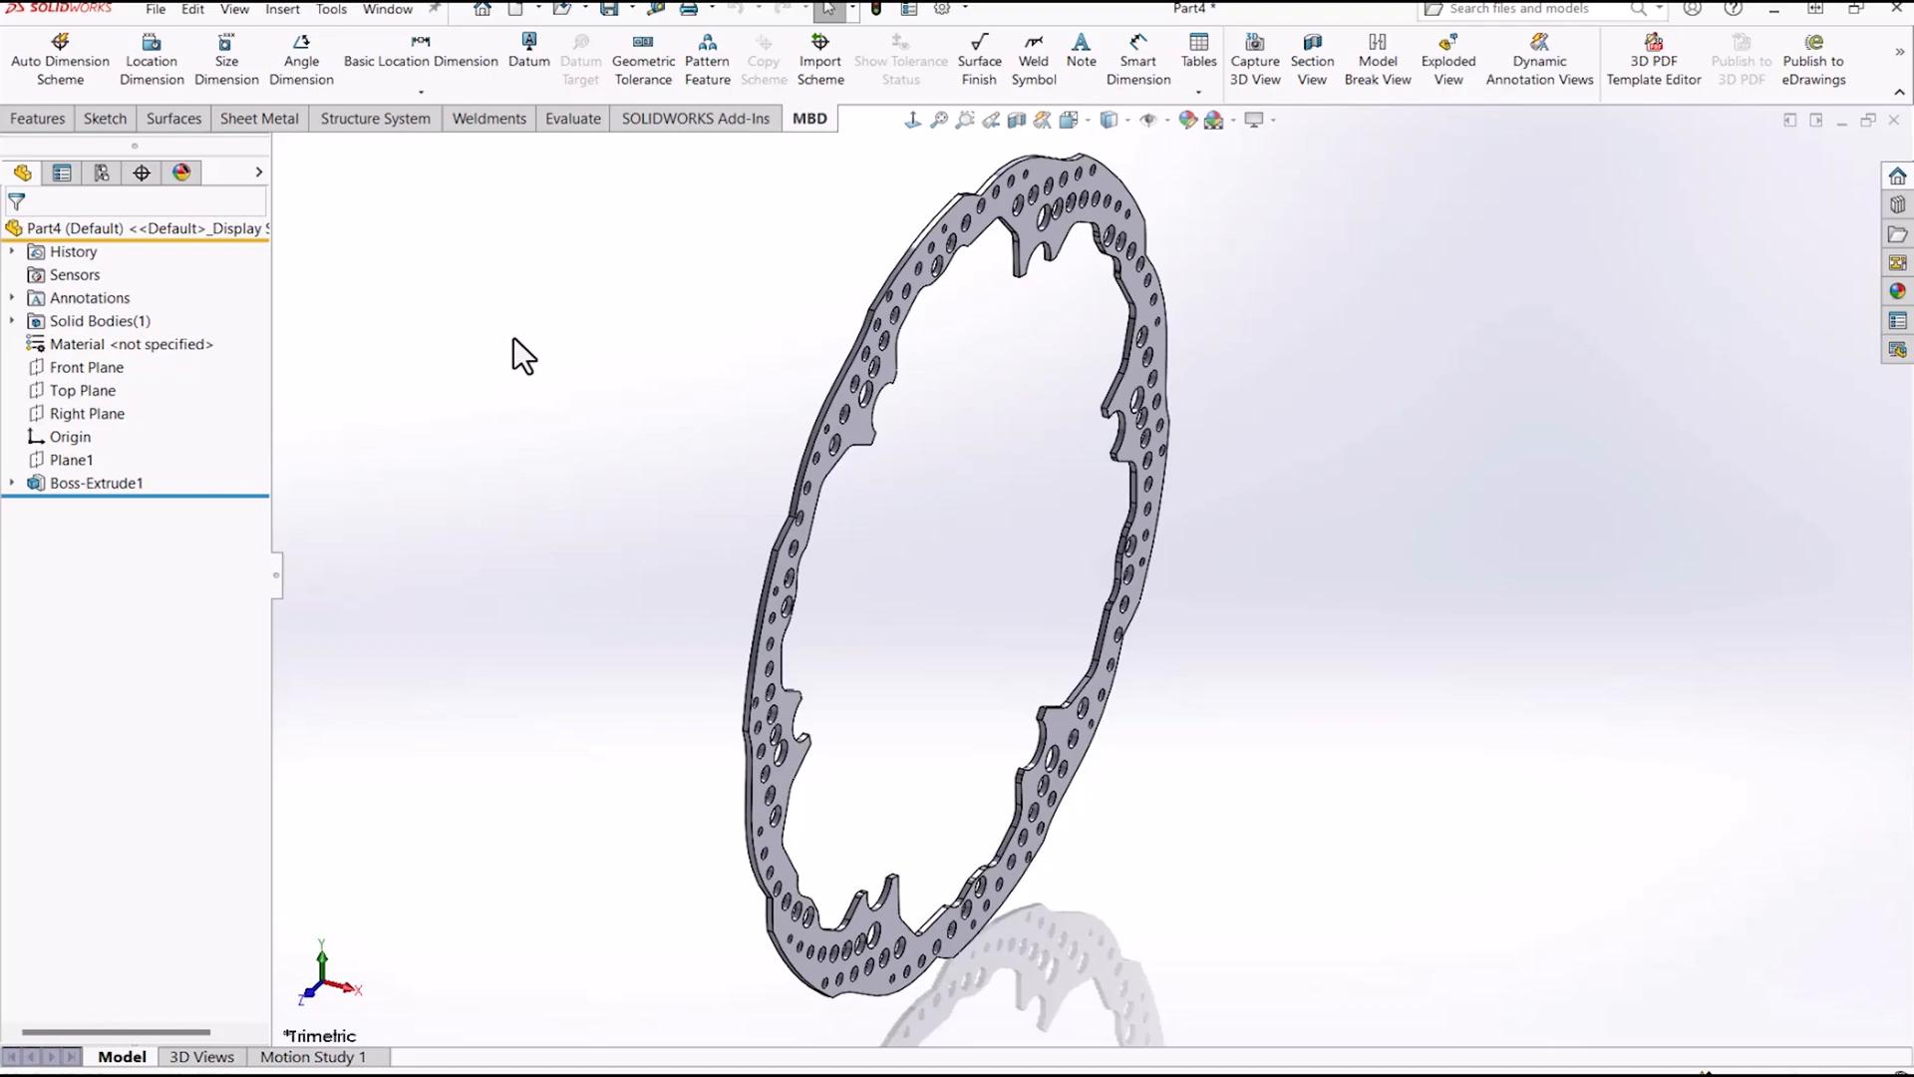
mouse_move(1889, 154)
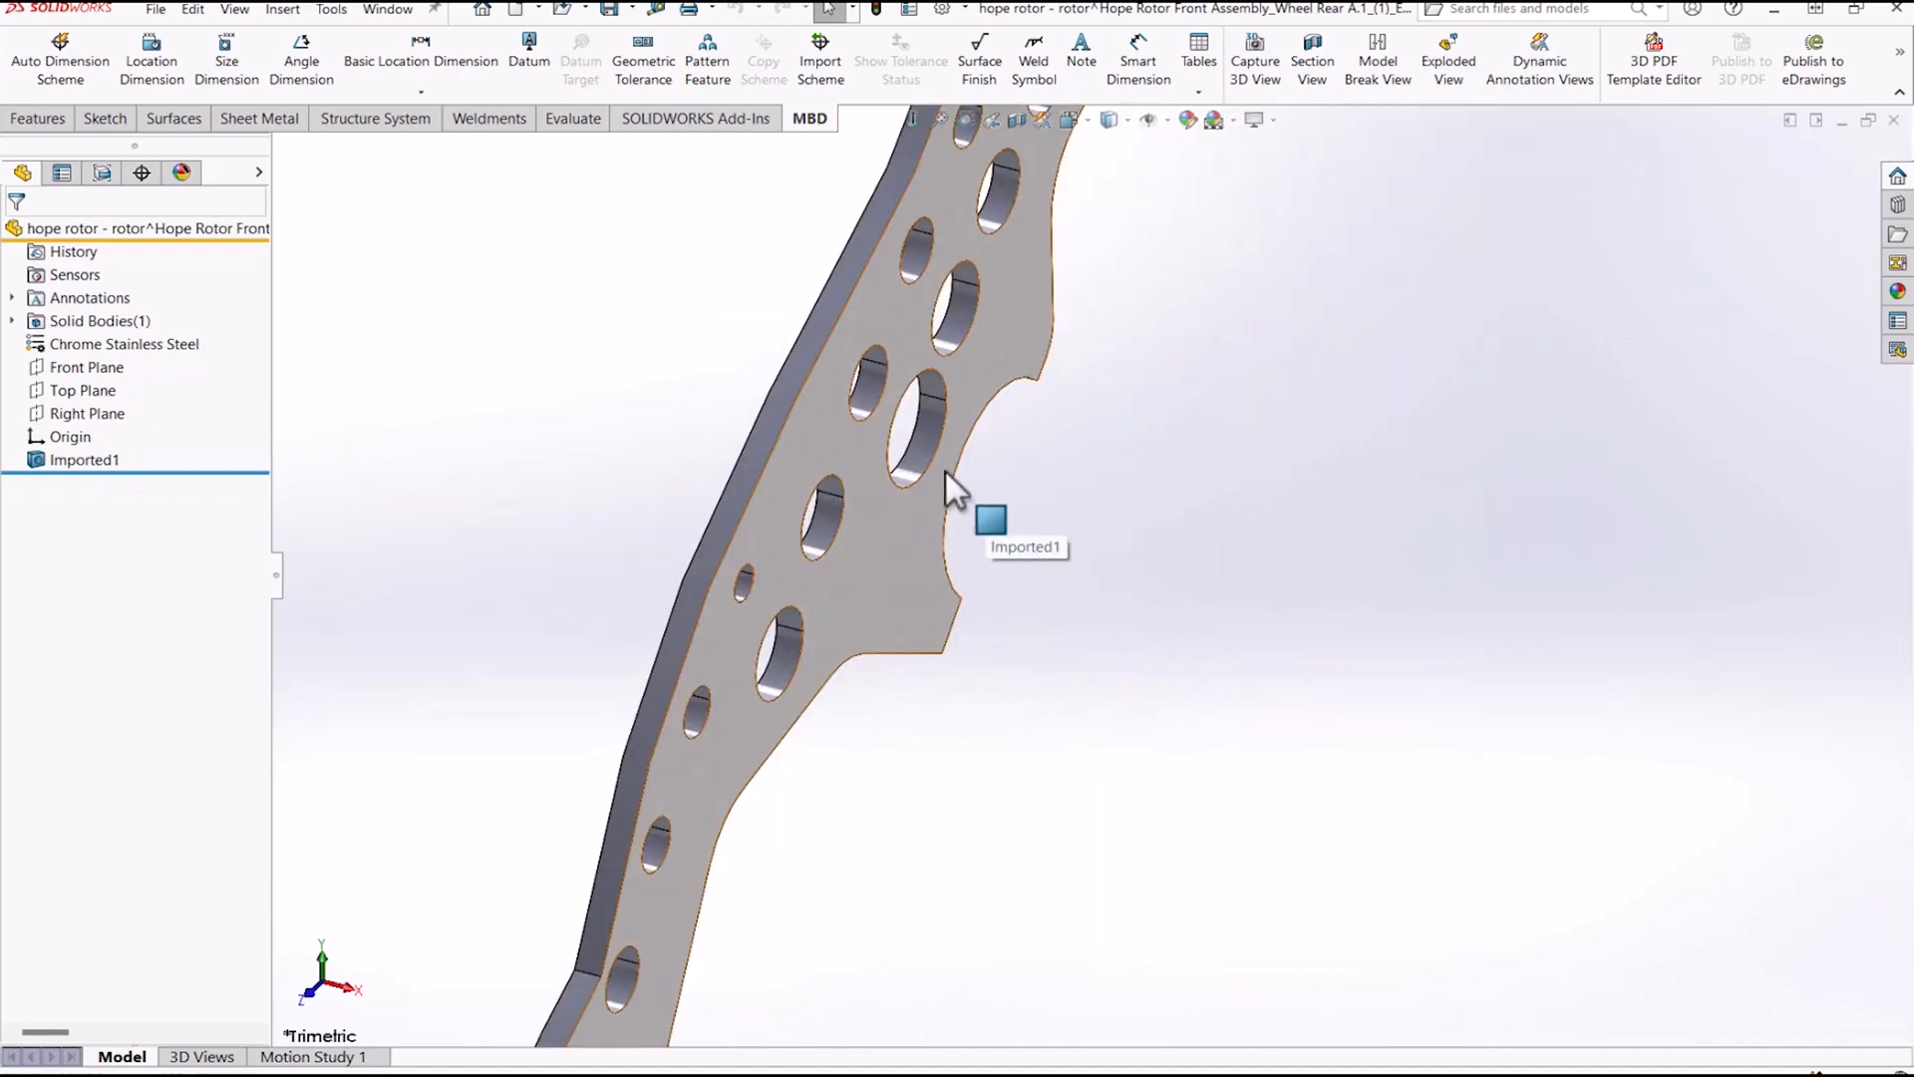
Step: Open the context menu for the imported hole face on the rotor
right_click(942, 483)
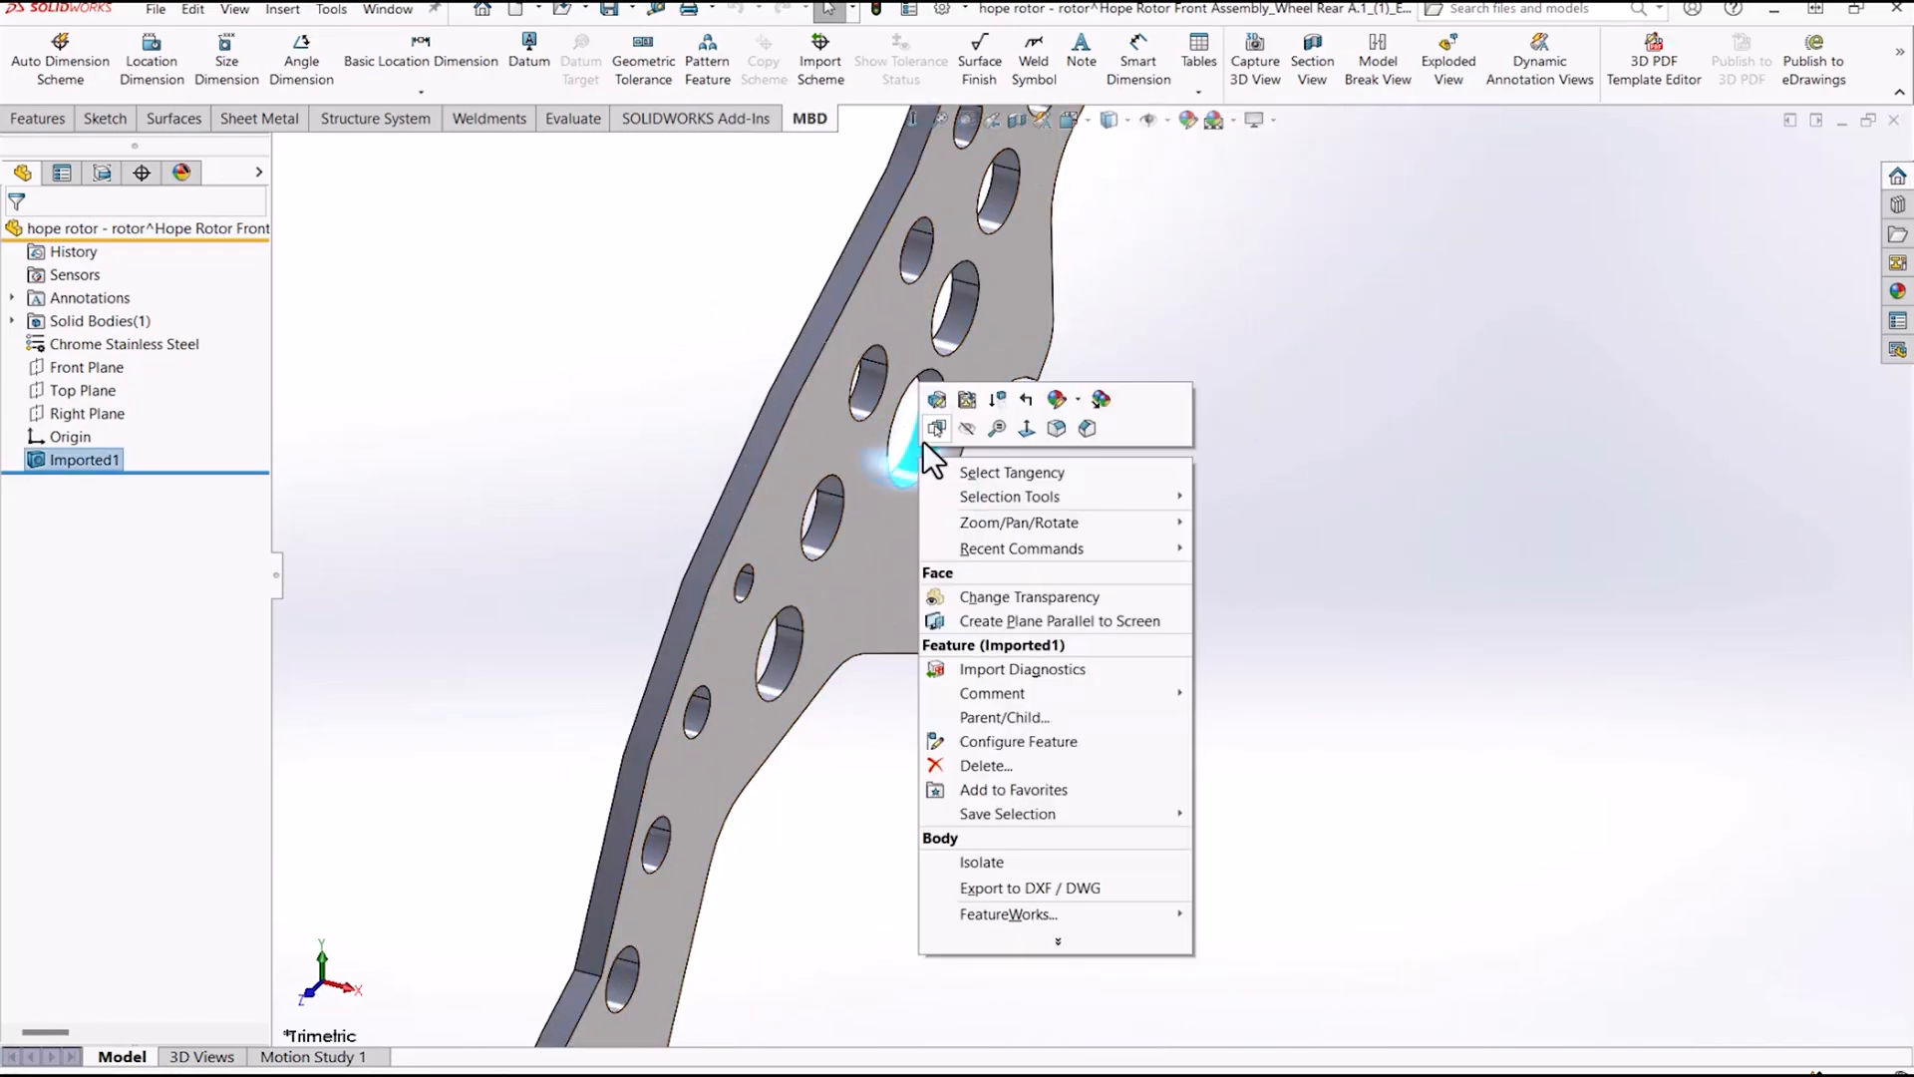
mouse_move(936, 399)
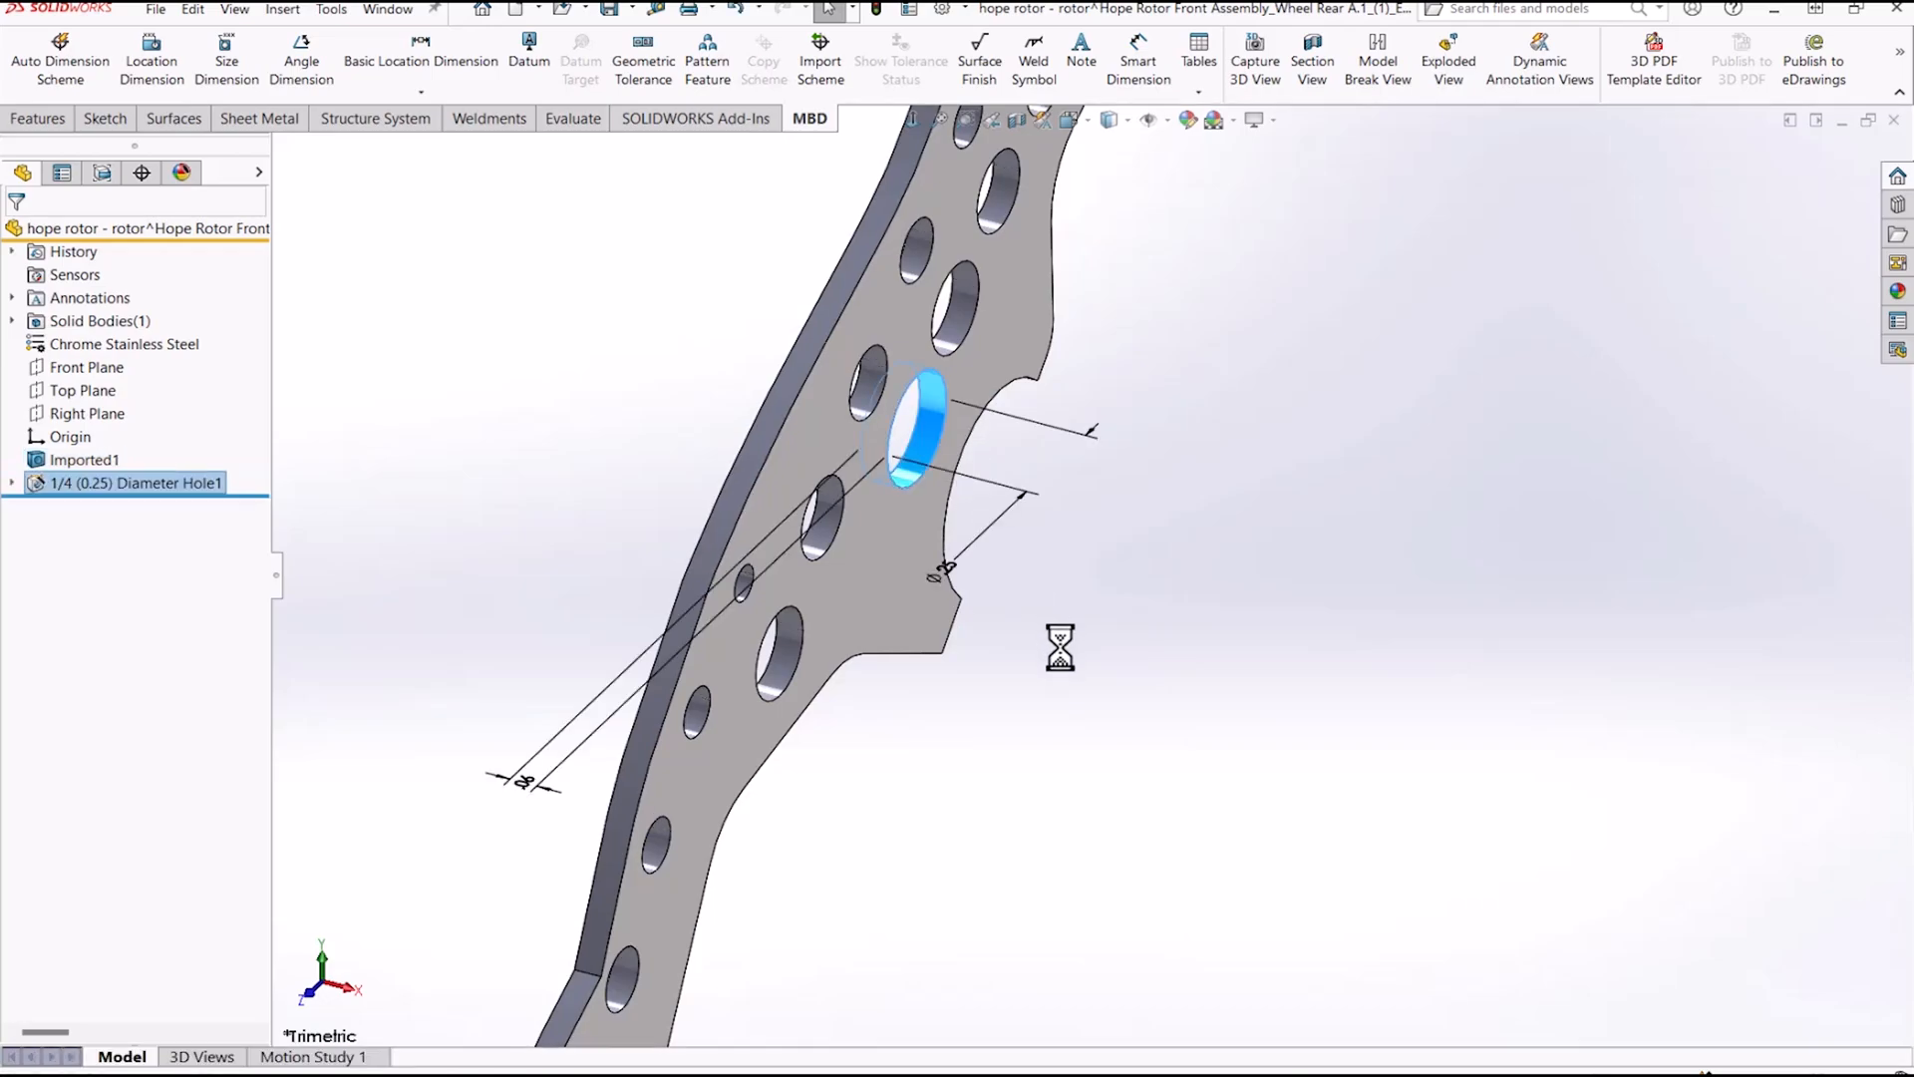
mouse_move(928, 458)
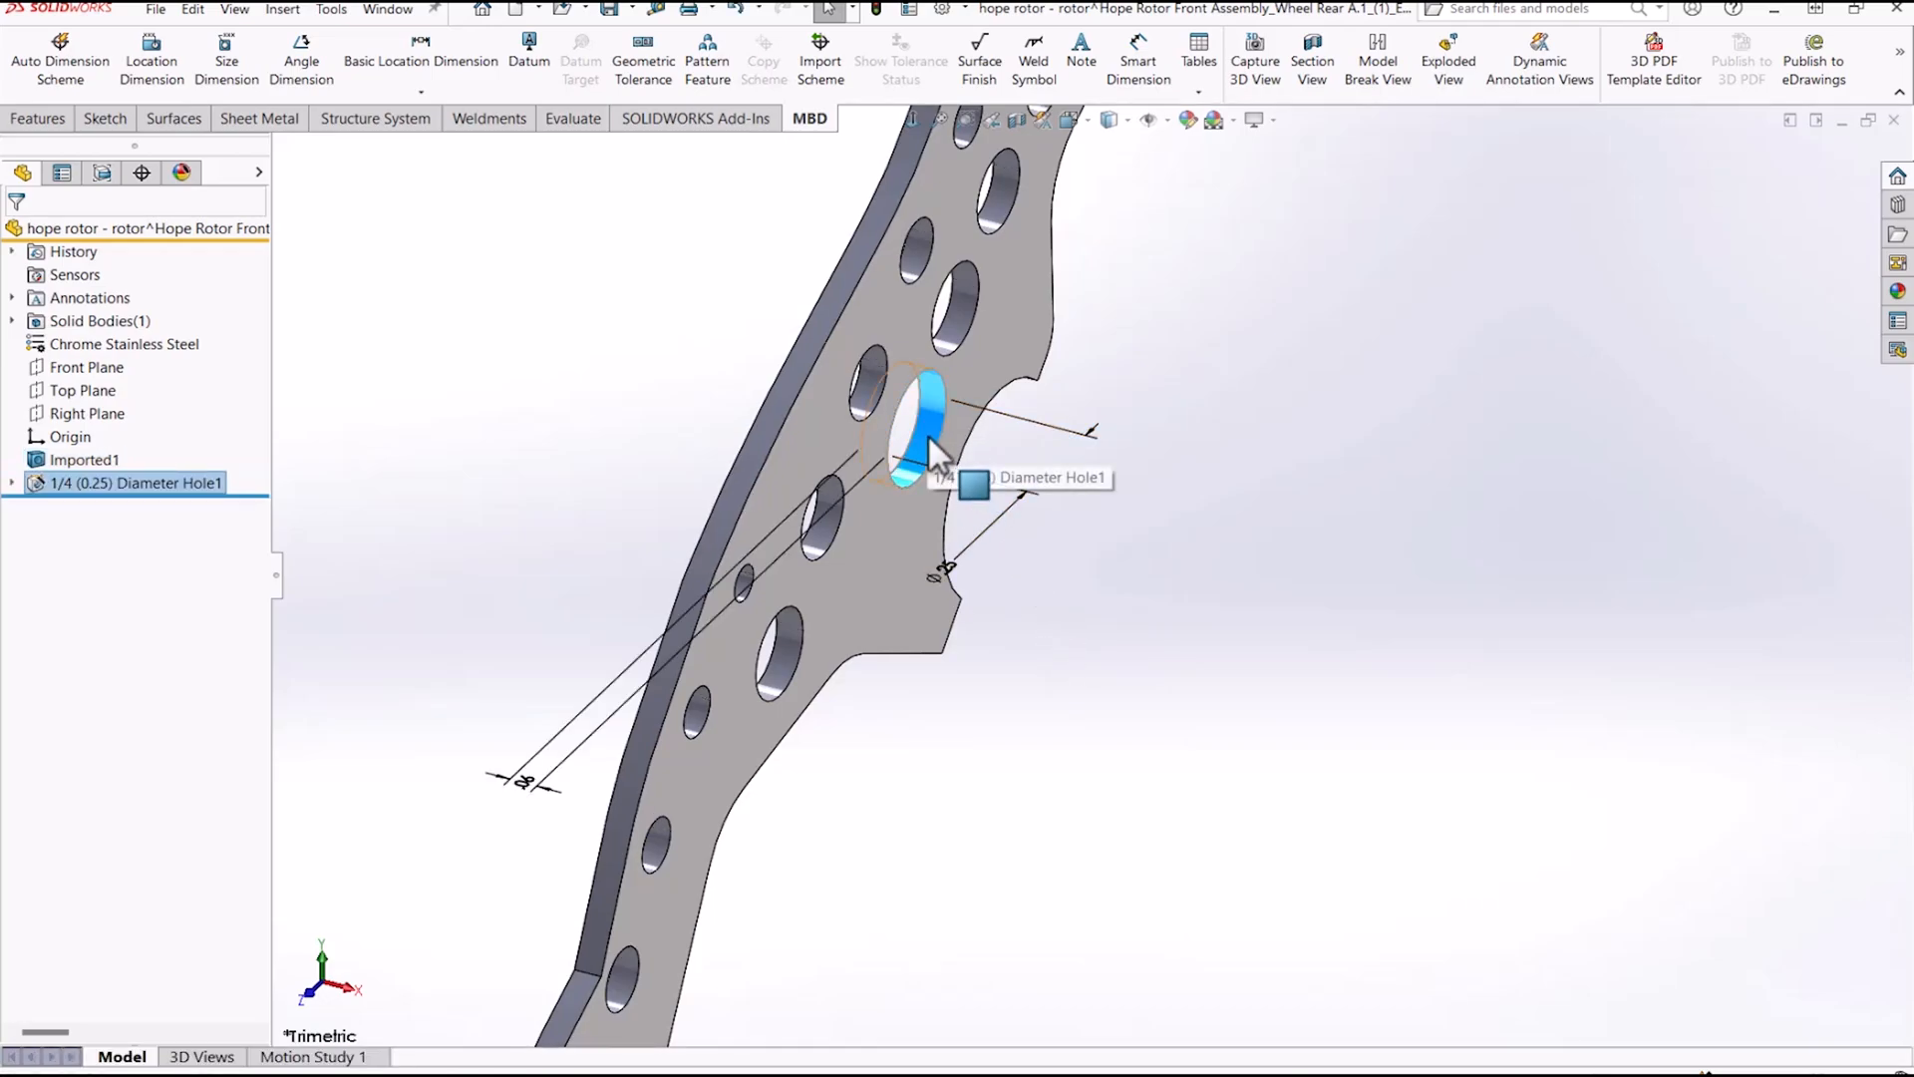
Step: Edit the recognized hole feature to a #5 (0.2055) drill size
right_click(125, 482)
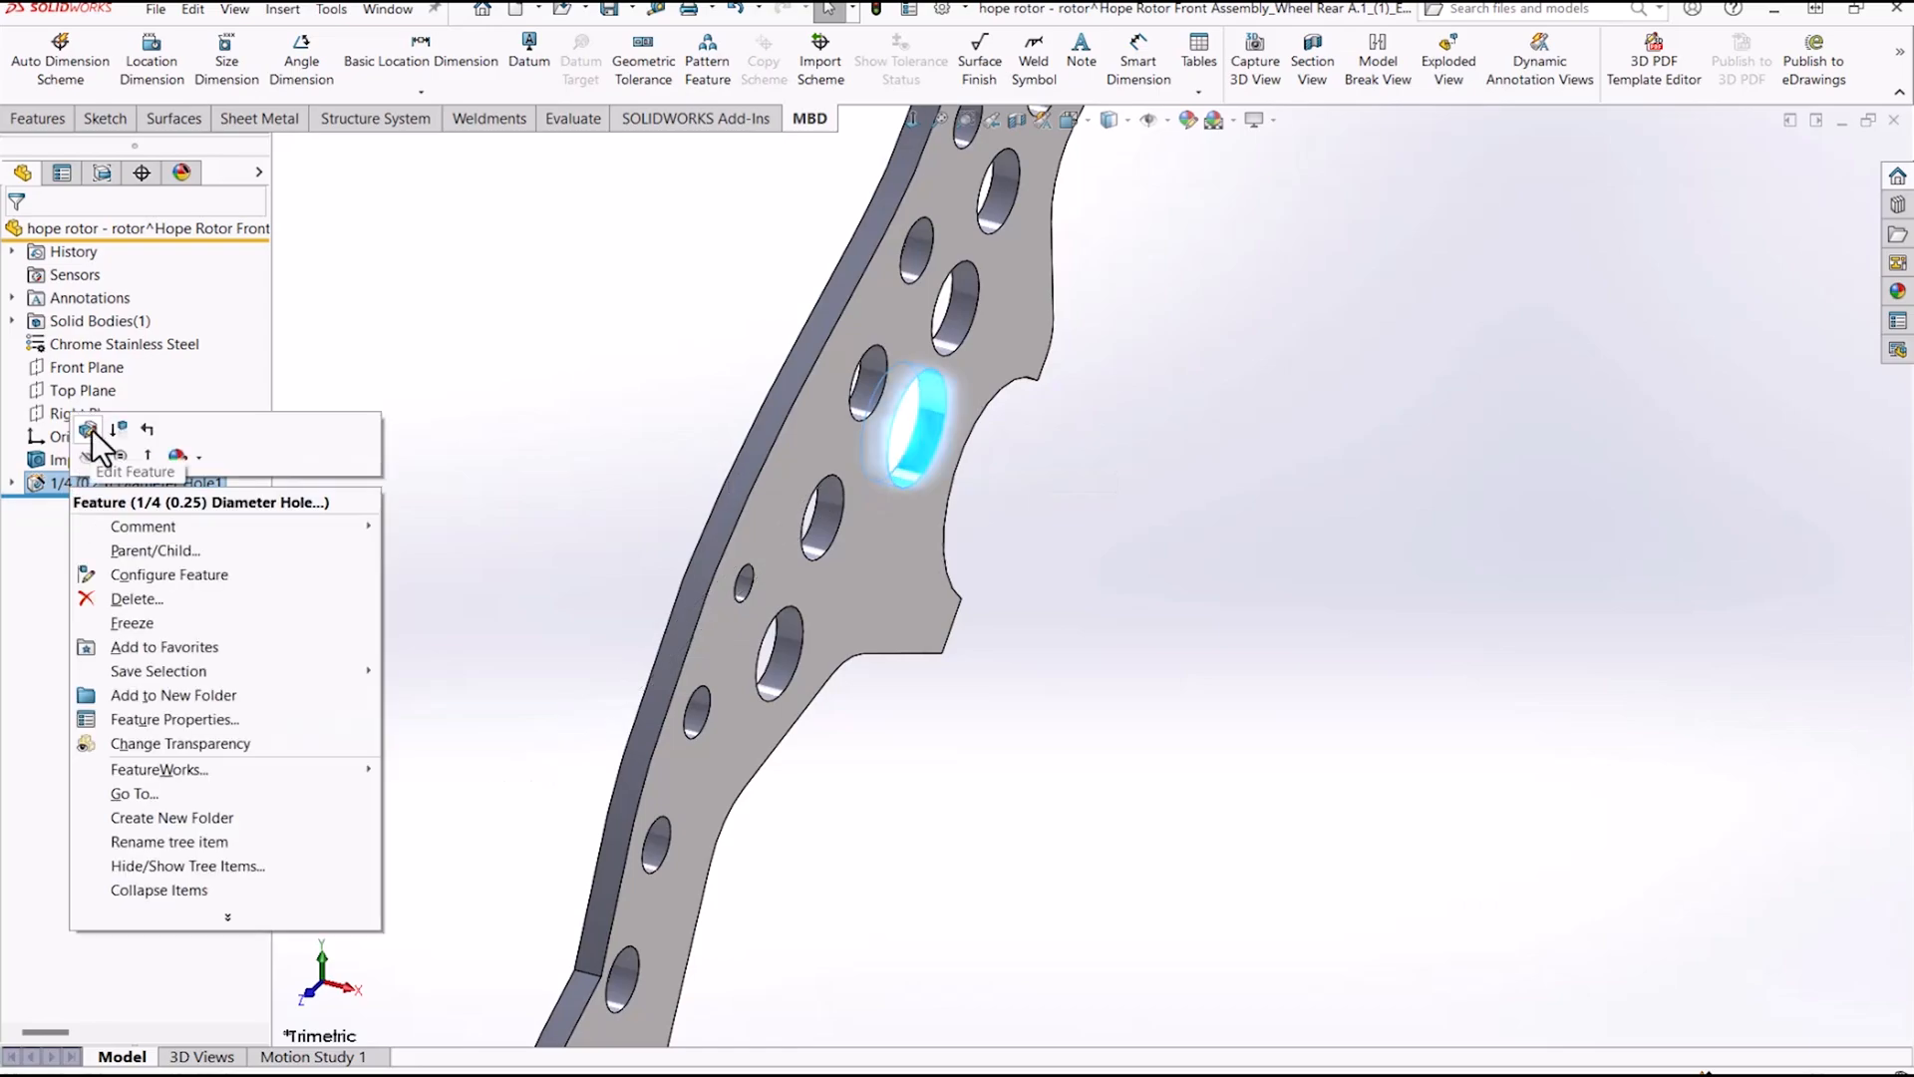
left_click(89, 428)
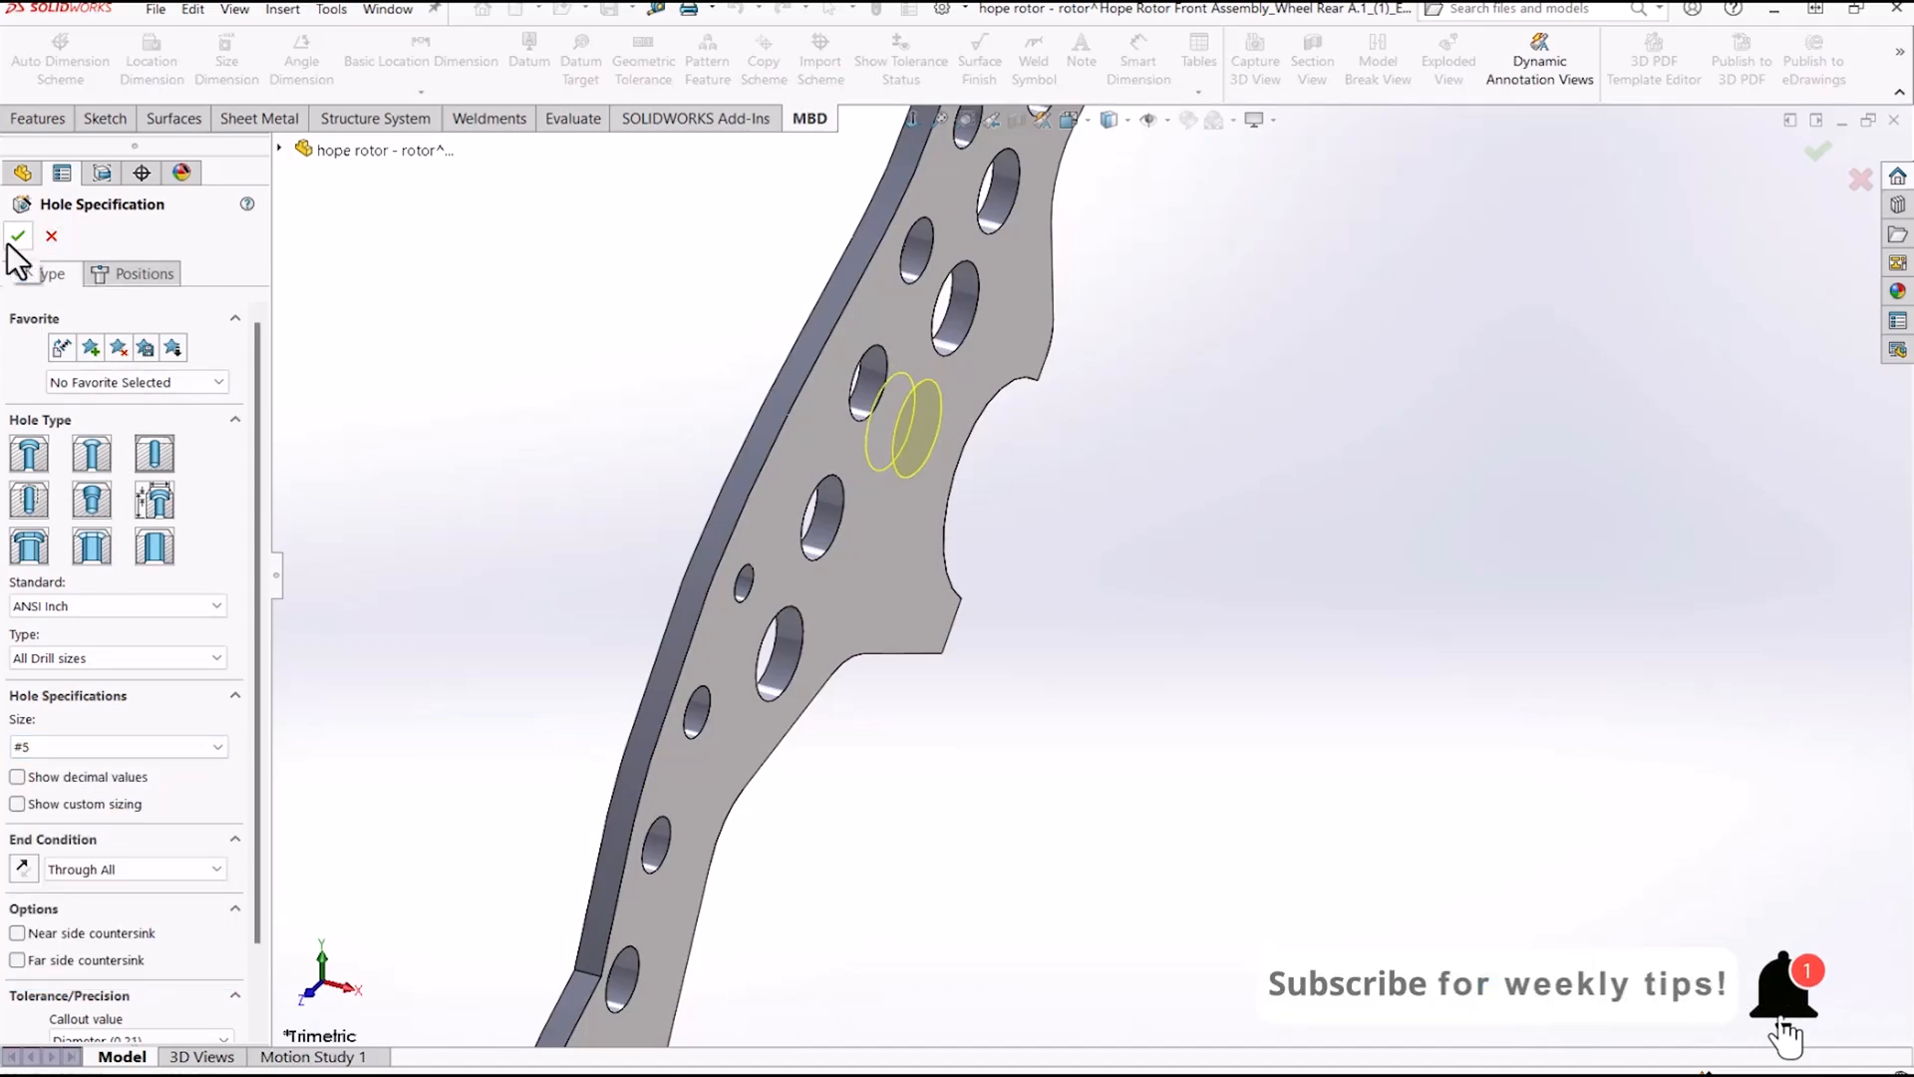
left_click(18, 235)
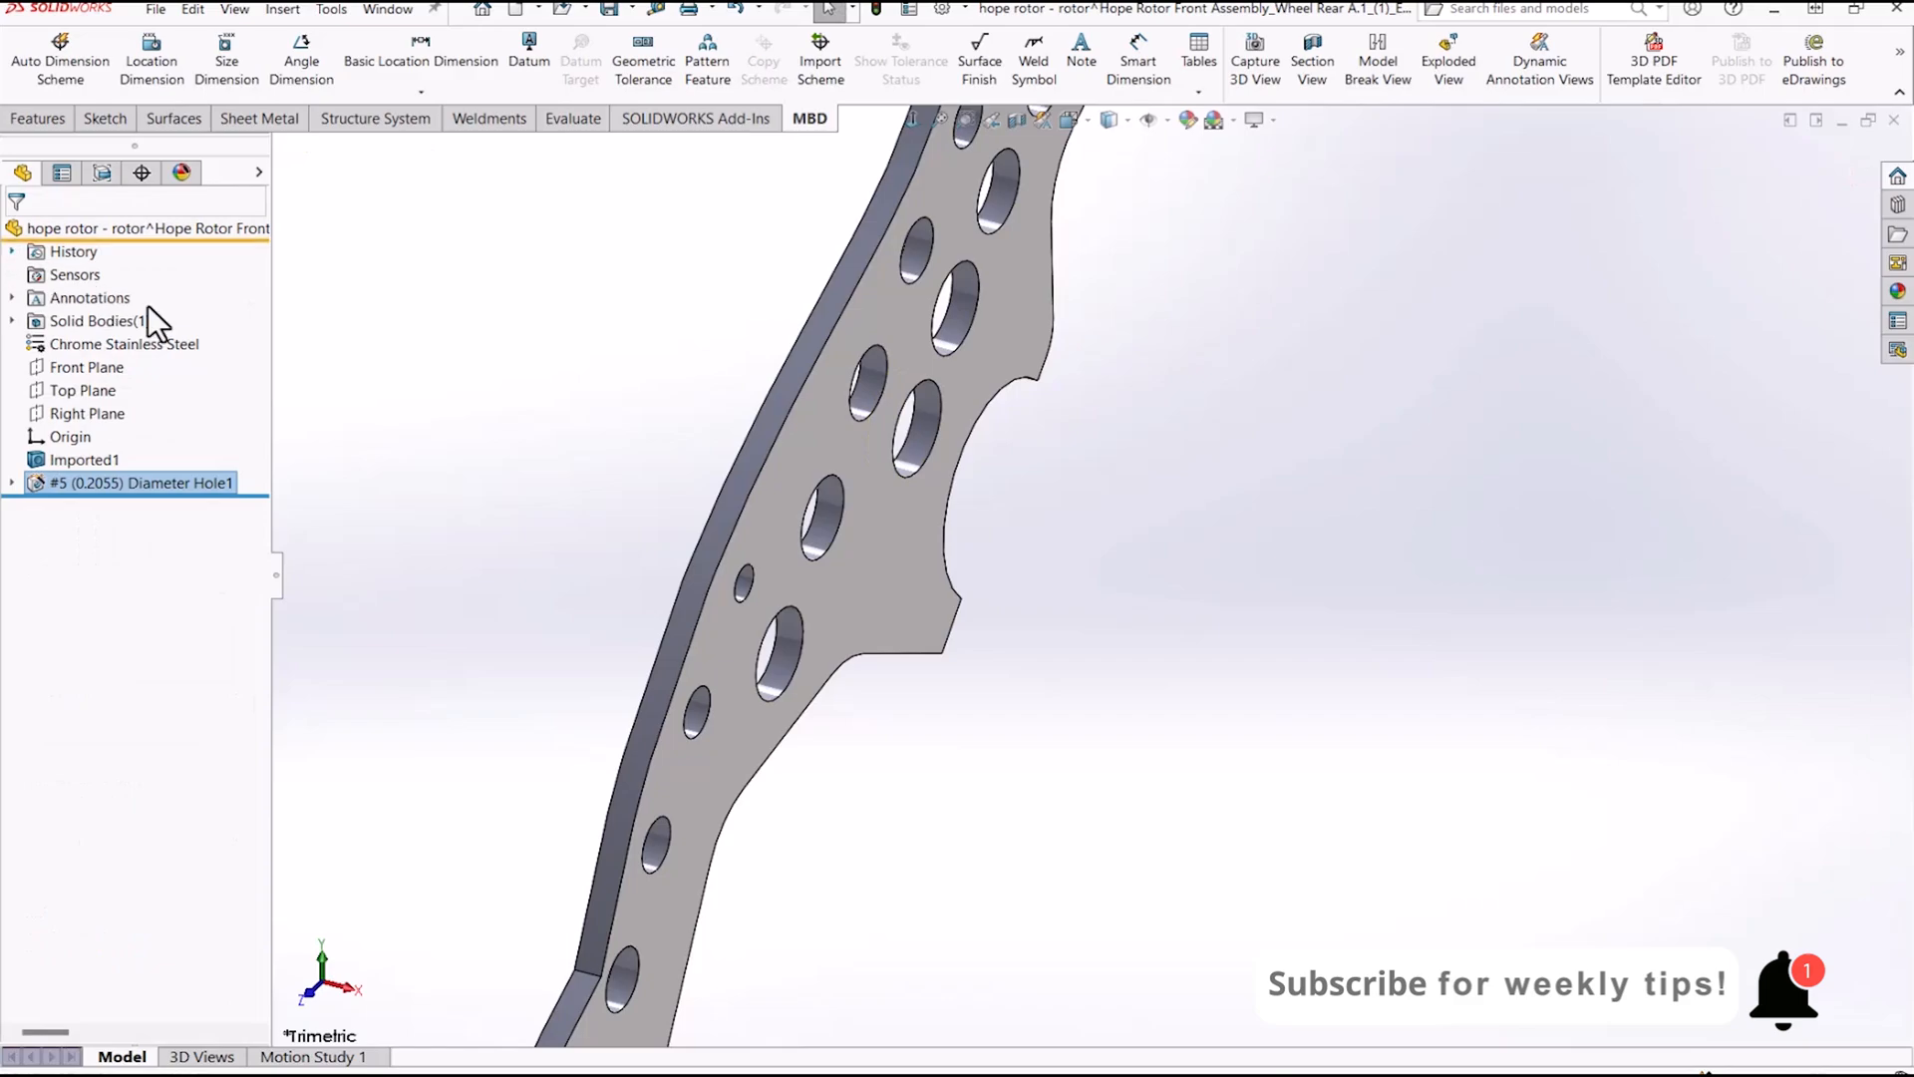